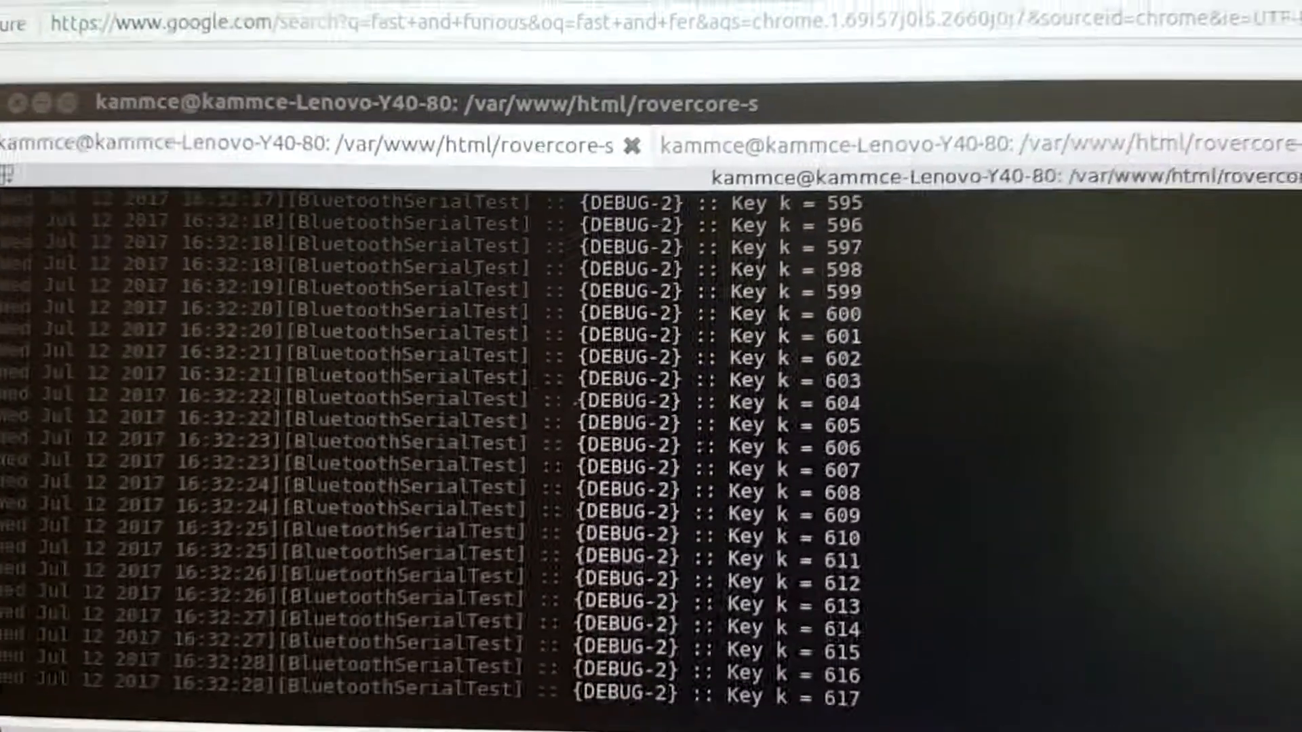
{"action": "scroll", "scroll_direction": "down", "scroll_amount": 3}
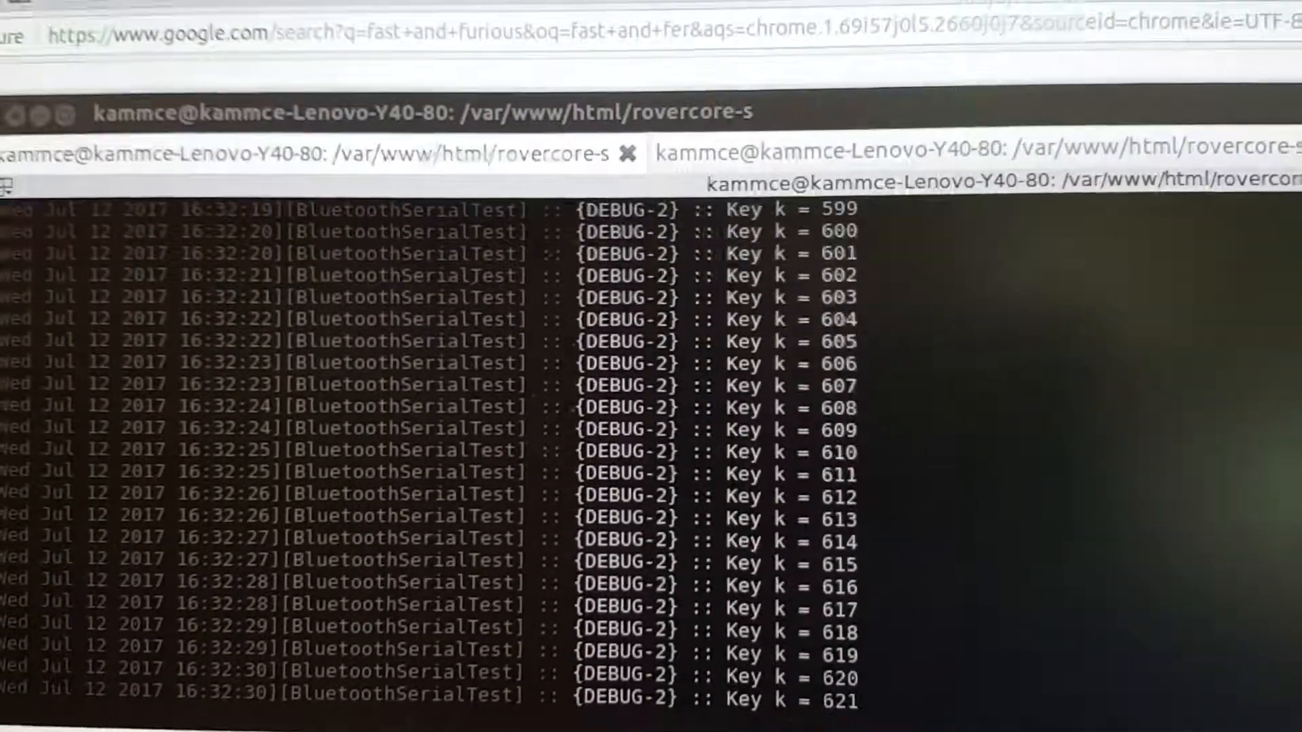